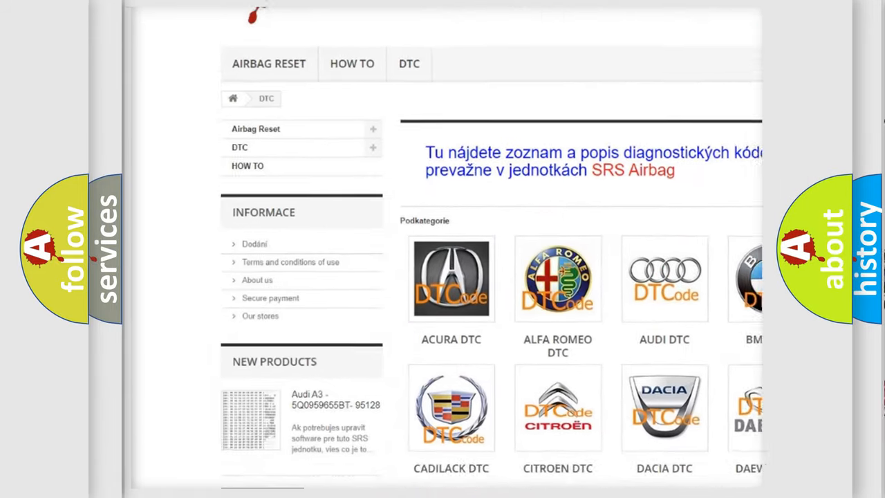
- Scroll the P162C page to the Description and Cause sections on MODE button activation
scroll("down", 3)
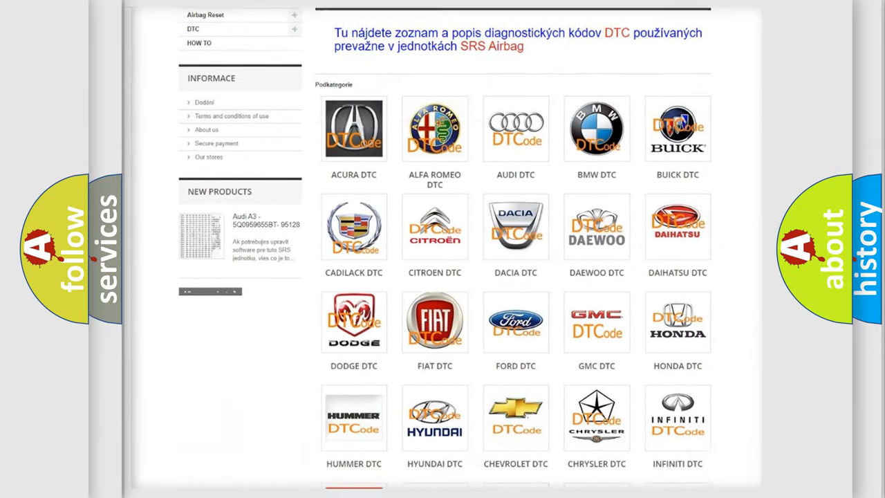
scroll("down", 3)
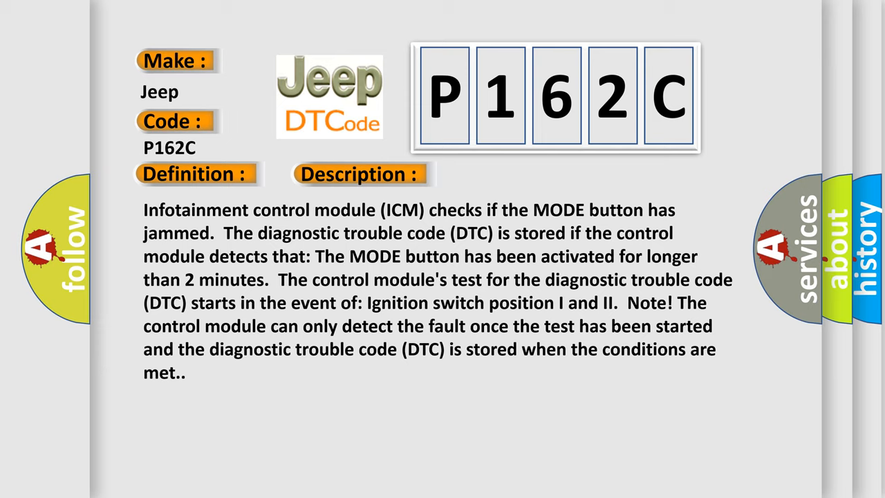
left_click(507, 174)
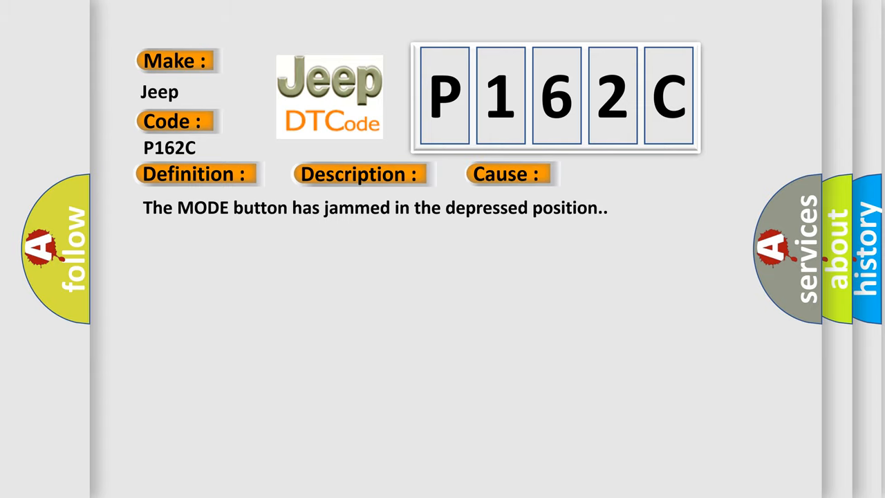